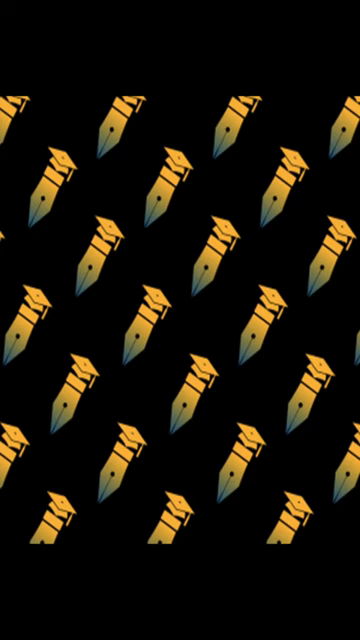
pyautogui.scroll(-3)
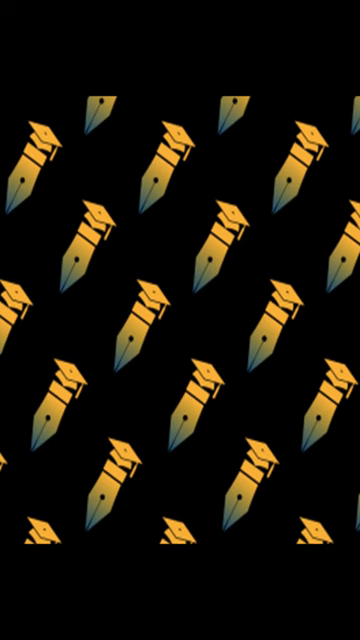